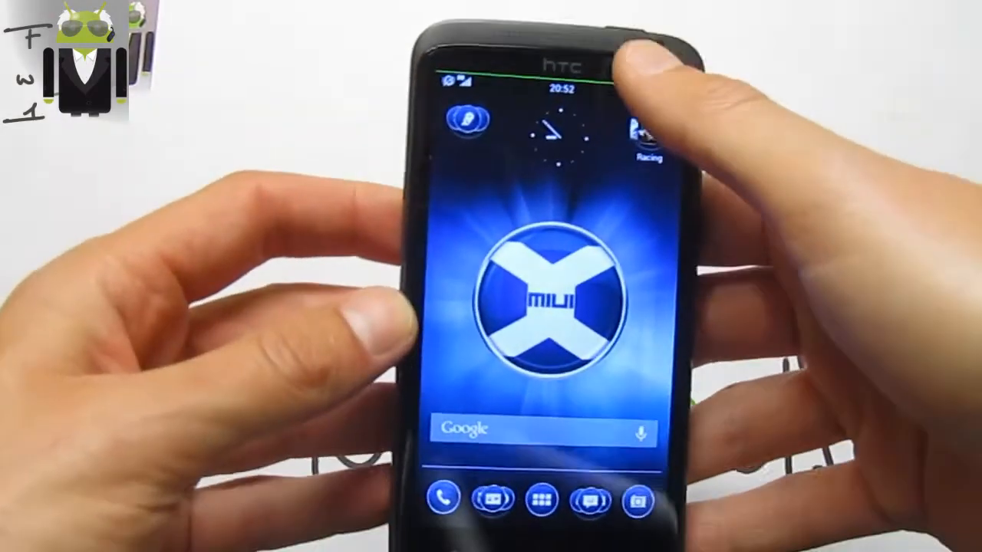
View About phone details: HTC One X, Android 4.0.4, MIUI 2.11.16, 1.00GB RAM
{"action": "left_click_drag", "start_coordinate": [552, 69], "coordinate": [553, 307]}
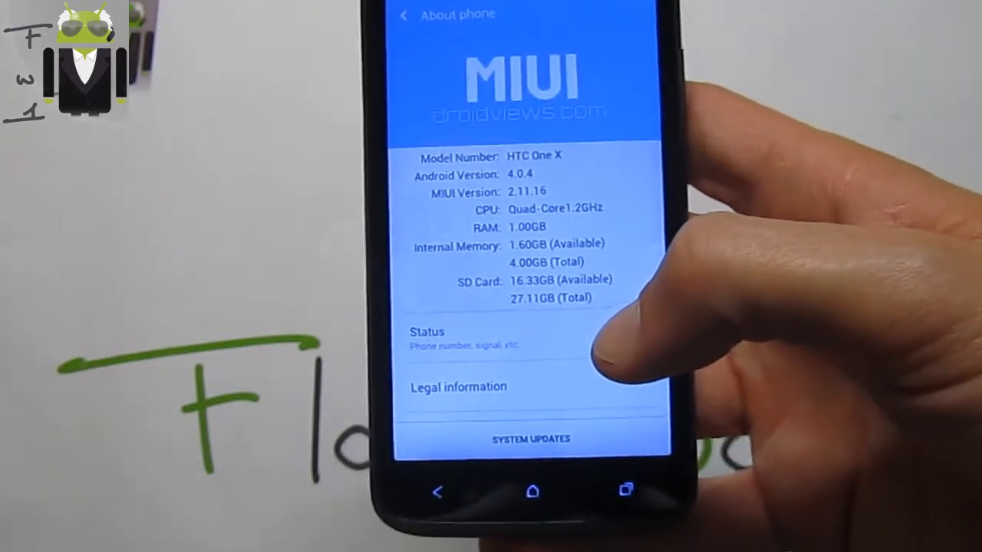
{"action": "scroll", "scroll_direction": "down", "scroll_amount": 3}
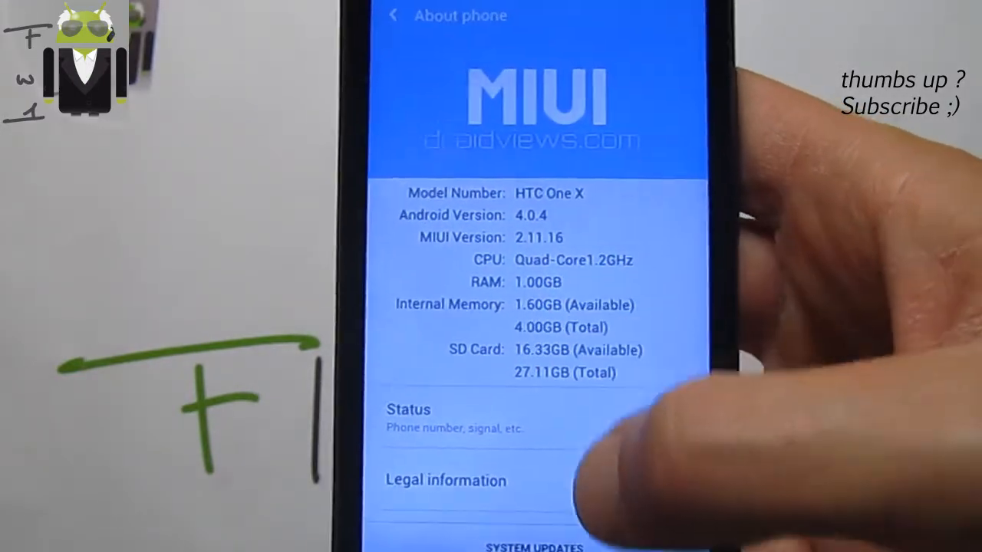
{"action": "scroll", "scroll_direction": "down", "scroll_amount": 3}
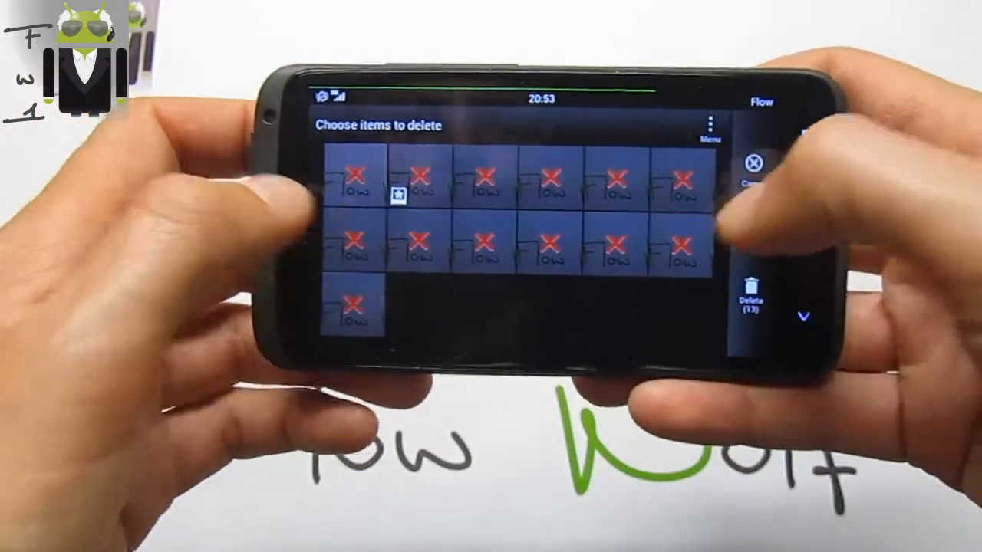
Lock the phone with the power button, then wake and swipe to unlock to the home screen
{"action": "left_click", "coordinate": [753, 299]}
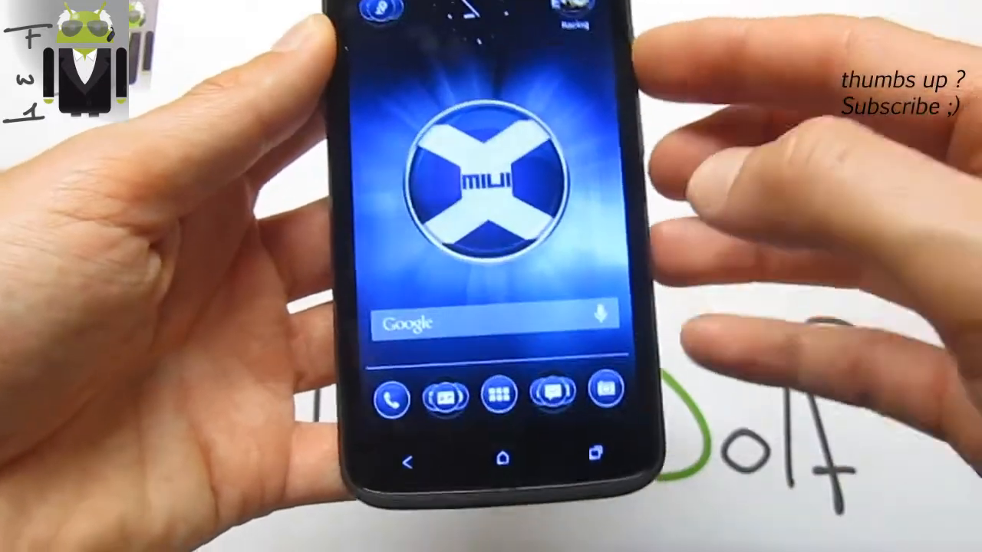
Launch the Music app and reach its settings with the file filter and Shake to Skip options
{"action": "left_click", "coordinate": [496, 393]}
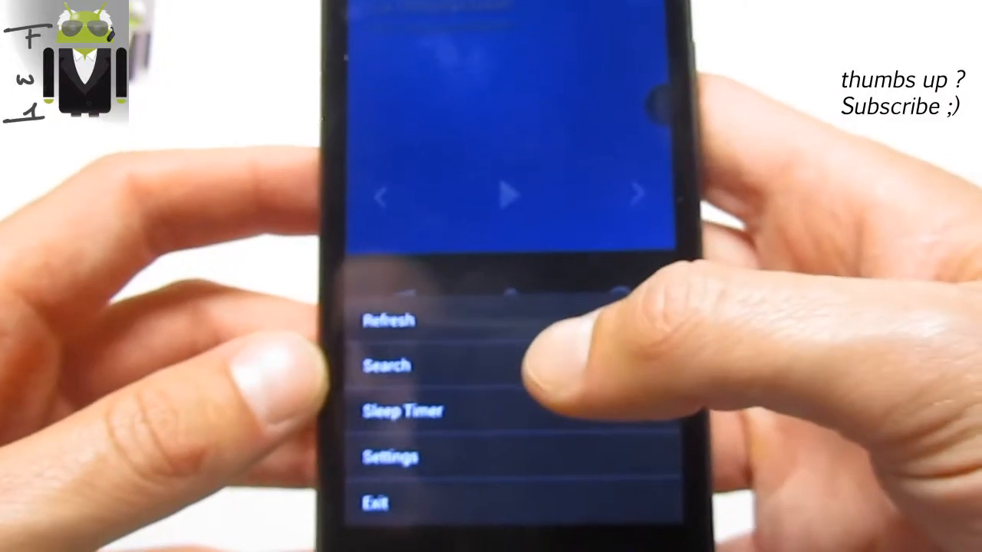
{"action": "left_click", "coordinate": [427, 393]}
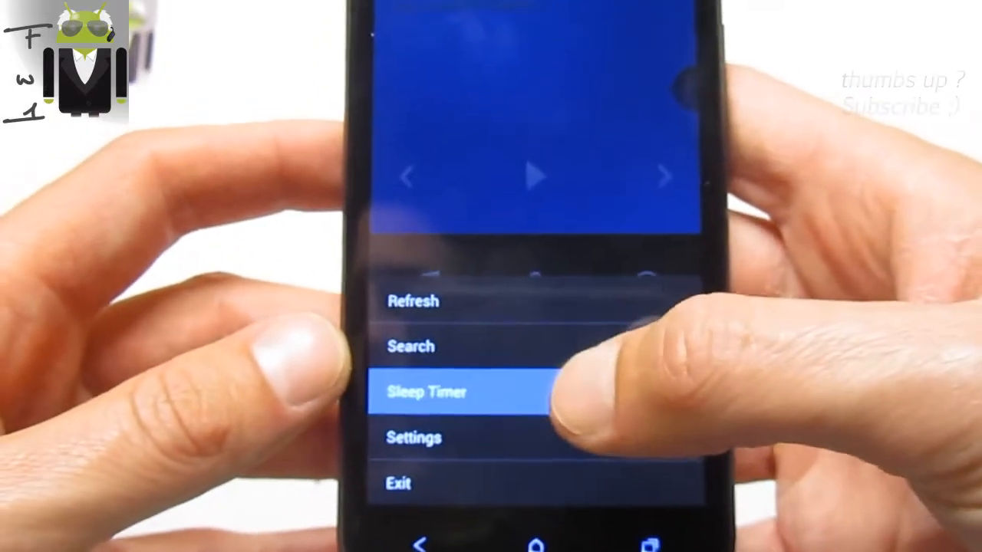
{"action": "left_click", "coordinate": [426, 393]}
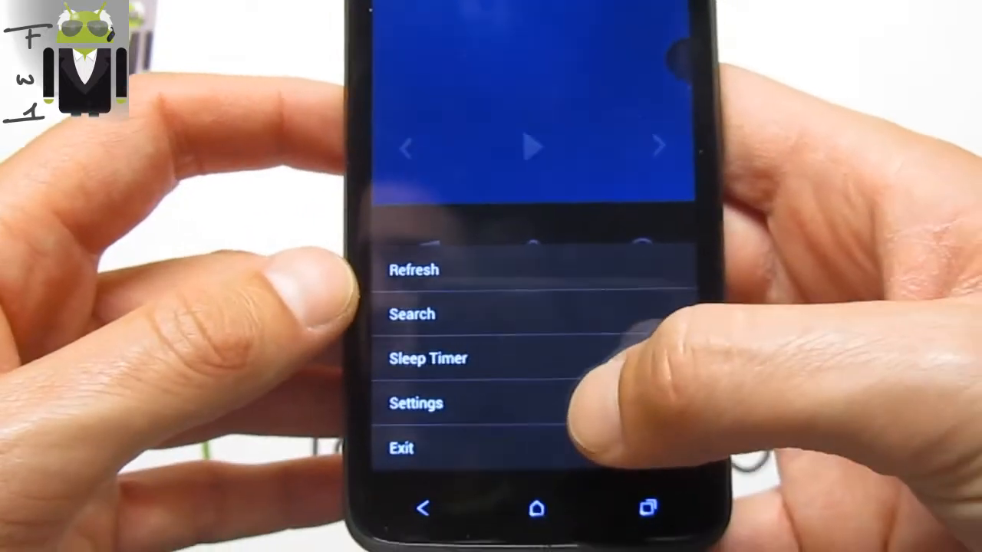
{"action": "left_click", "coordinate": [416, 402]}
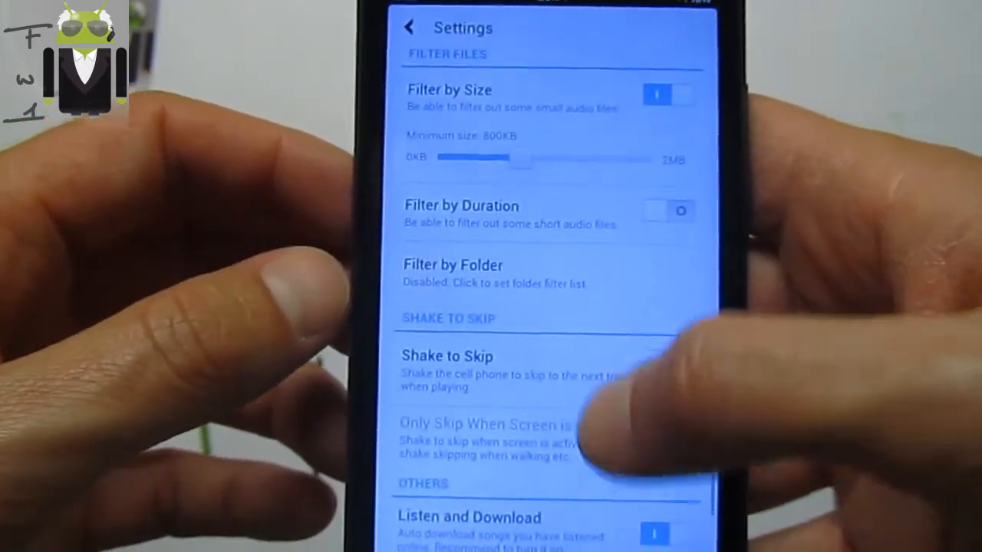
{"action": "scroll", "scroll_direction": "down", "scroll_amount": 3}
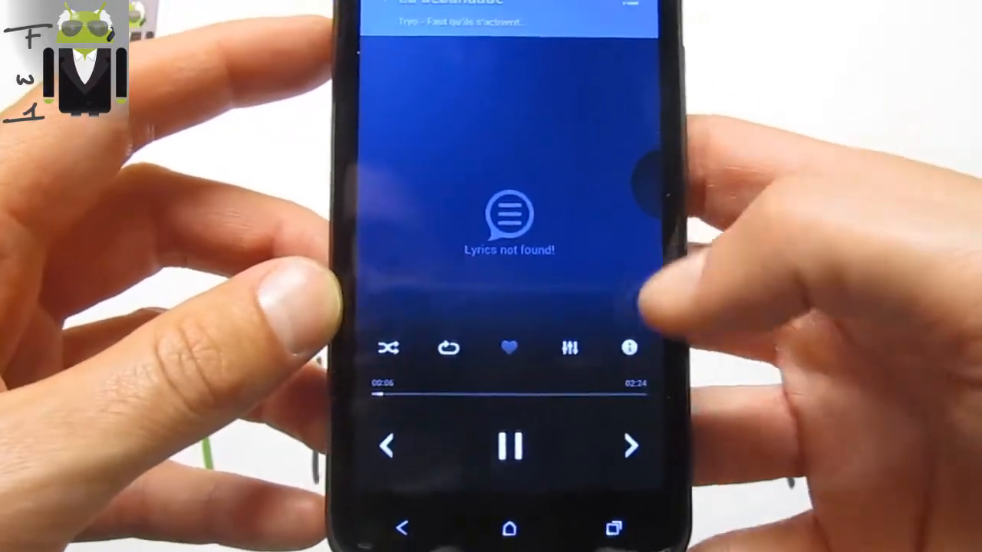
Play a 02:24 track on the now-playing screen, then return to the home launcher
{"action": "left_click", "coordinate": [631, 445]}
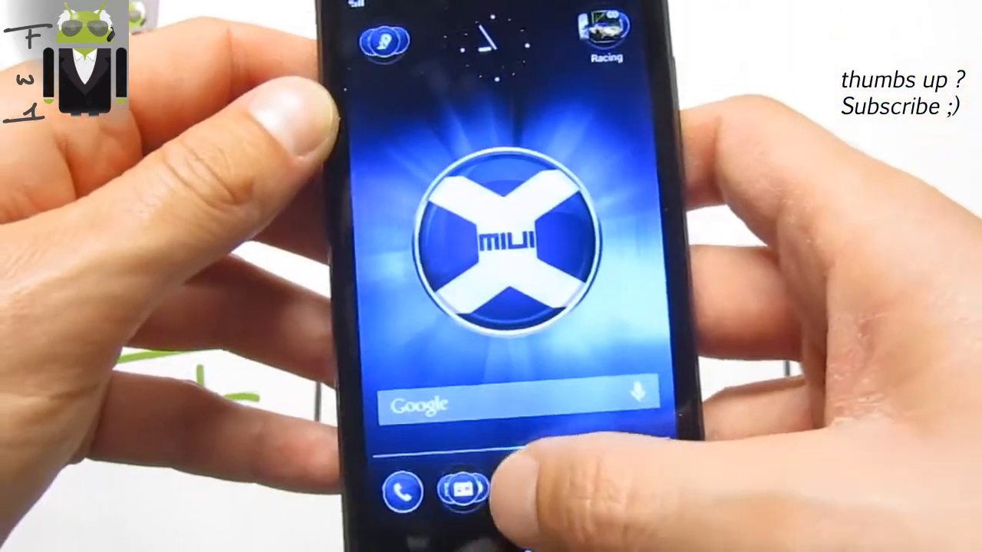
Launch Control Panel and review the status-bar clock position, leaving it Centred (Icons Switched)
{"action": "left_click", "coordinate": [459, 491]}
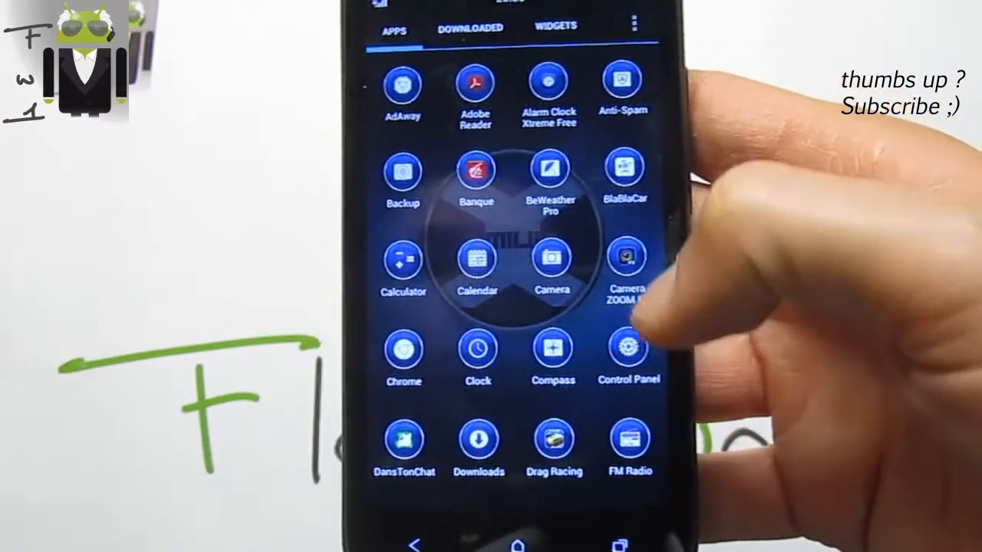
{"action": "left_click", "coordinate": [629, 350]}
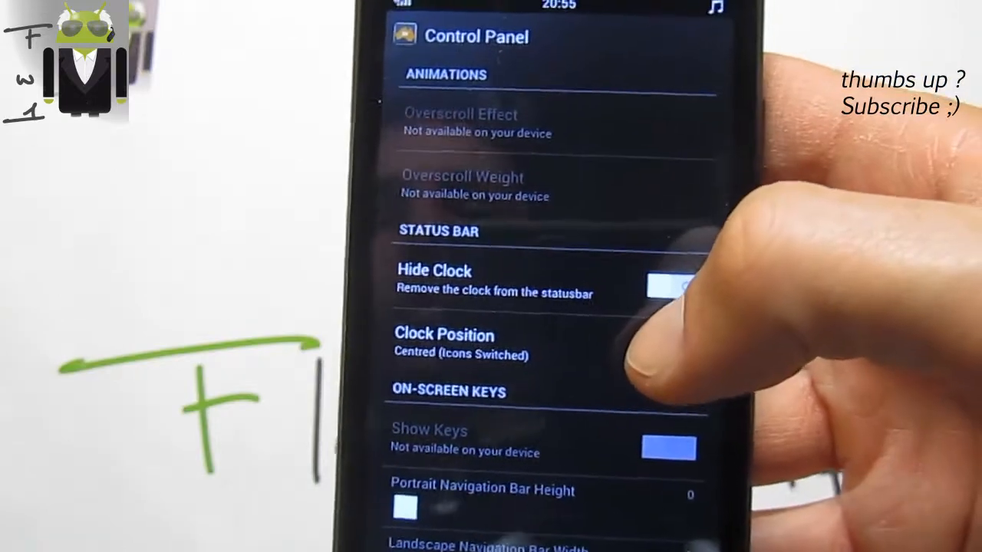
{"action": "left_click", "coordinate": [667, 284]}
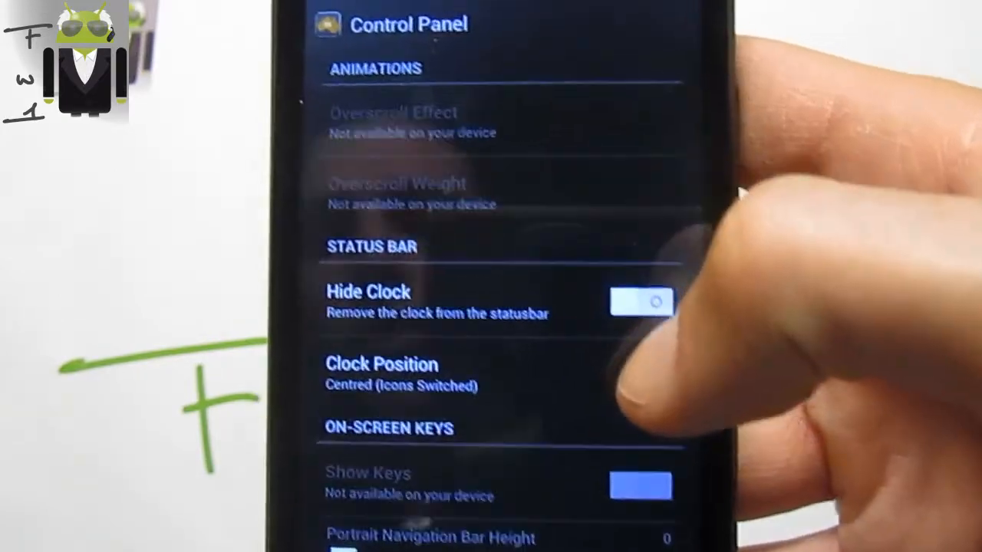
{"action": "left_click", "coordinate": [381, 365]}
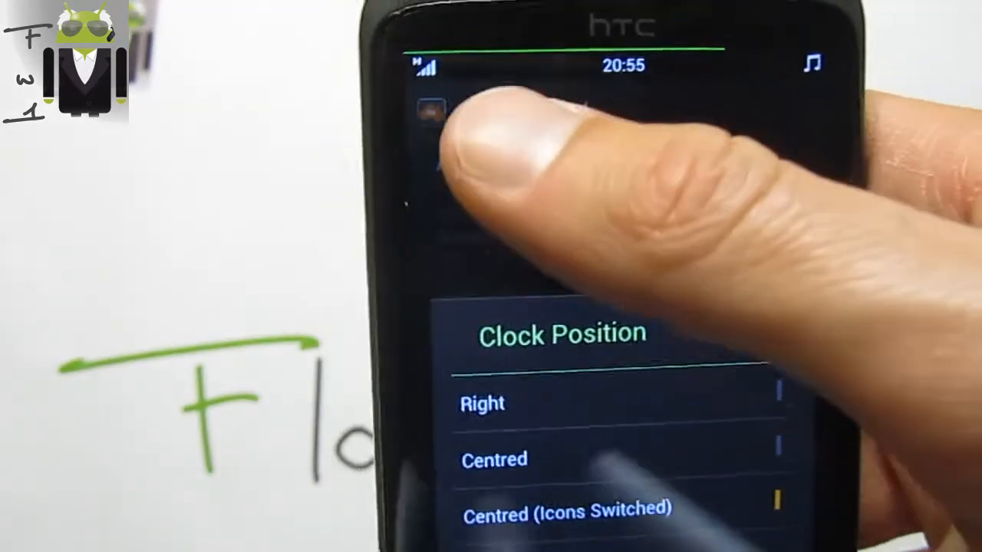
{"action": "left_click", "coordinate": [566, 509]}
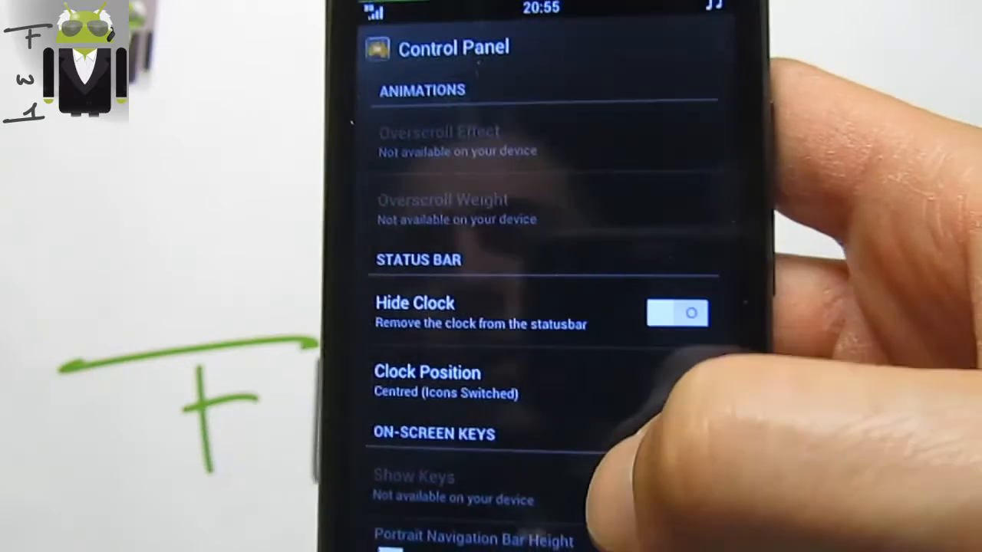
Scroll the settings list down to Battery Settings and Miscellaneous with Usage Statistics and Wi-Fi Information
{"action": "scroll", "scroll_direction": "down", "scroll_amount": 3}
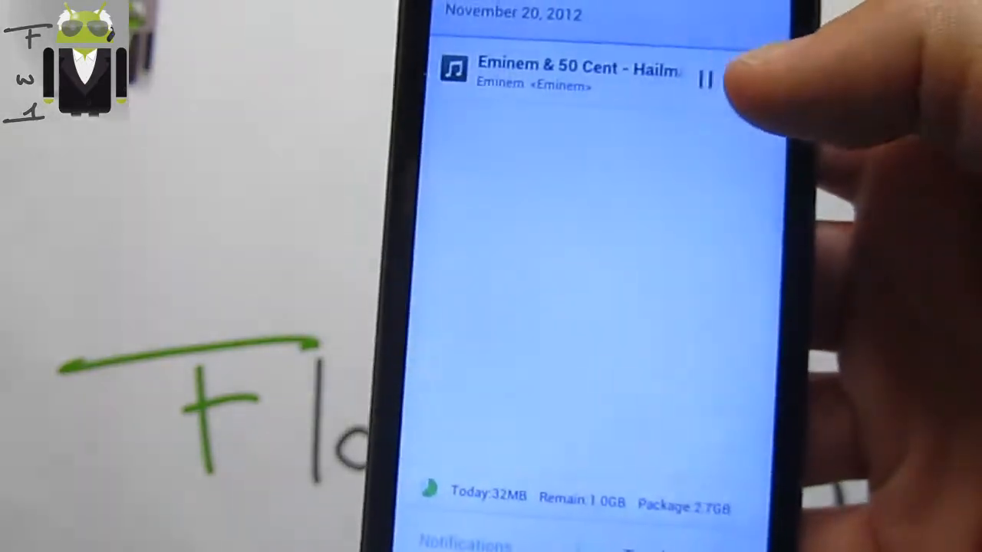
{"action": "left_click", "coordinate": [706, 80]}
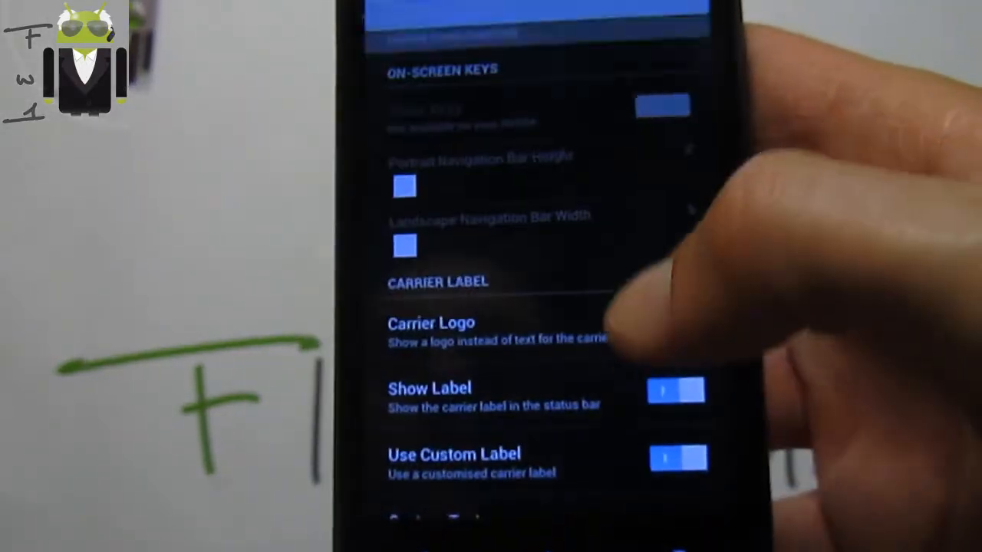
{"action": "scroll", "scroll_direction": "down", "scroll_amount": 3}
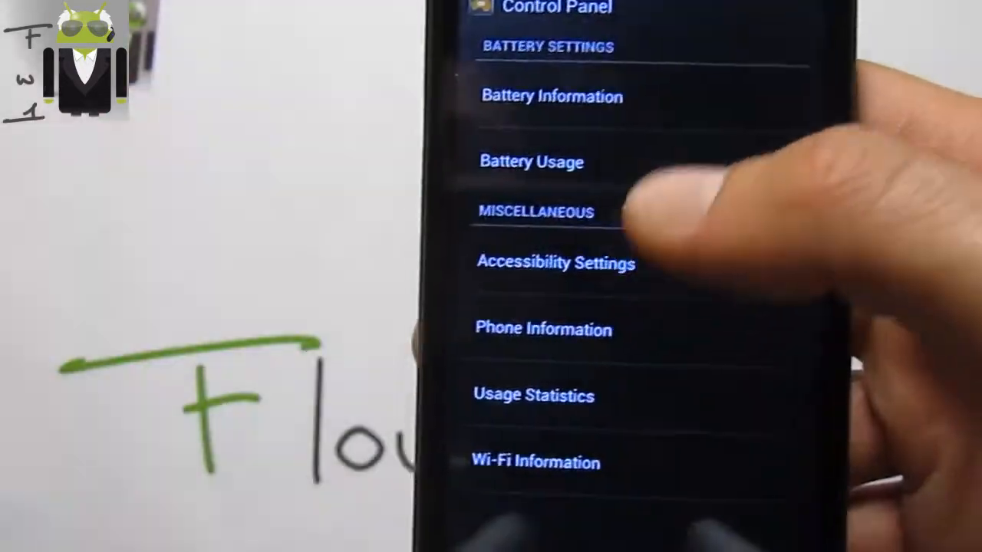
{"action": "left_click", "coordinate": [531, 161]}
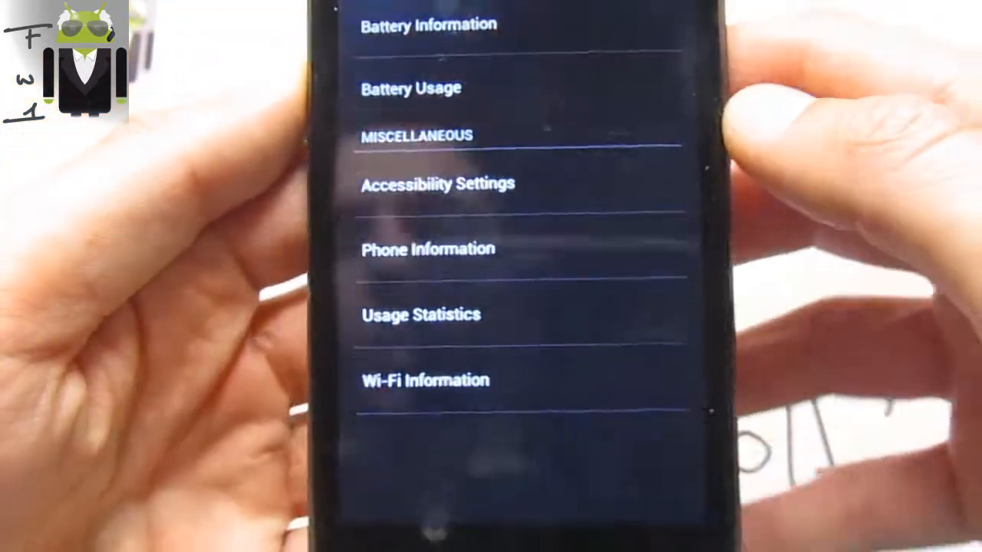
View app Usage Statistics, then return to the Control Panel System tab showing Rom Information
{"action": "left_click", "coordinate": [420, 314]}
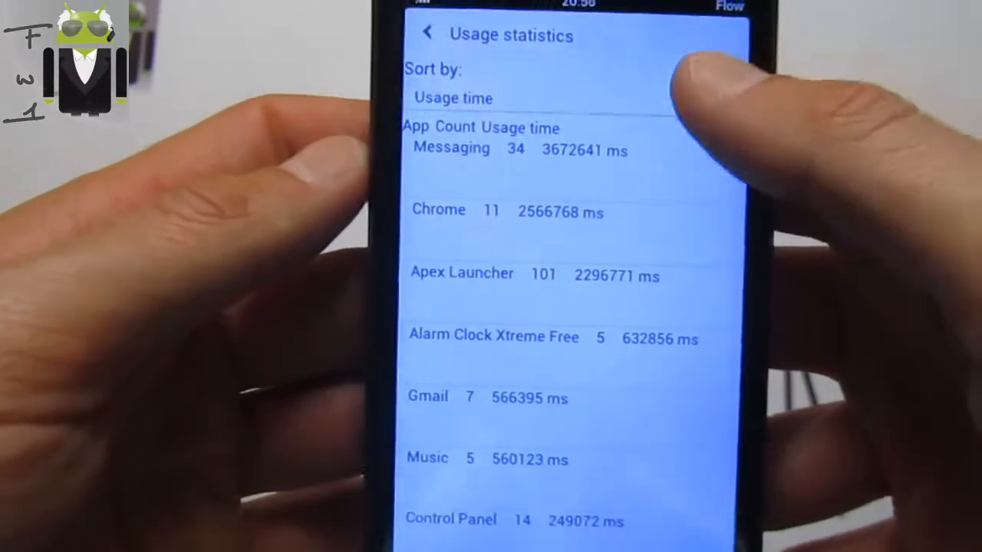
{"action": "left_click", "coordinate": [453, 99]}
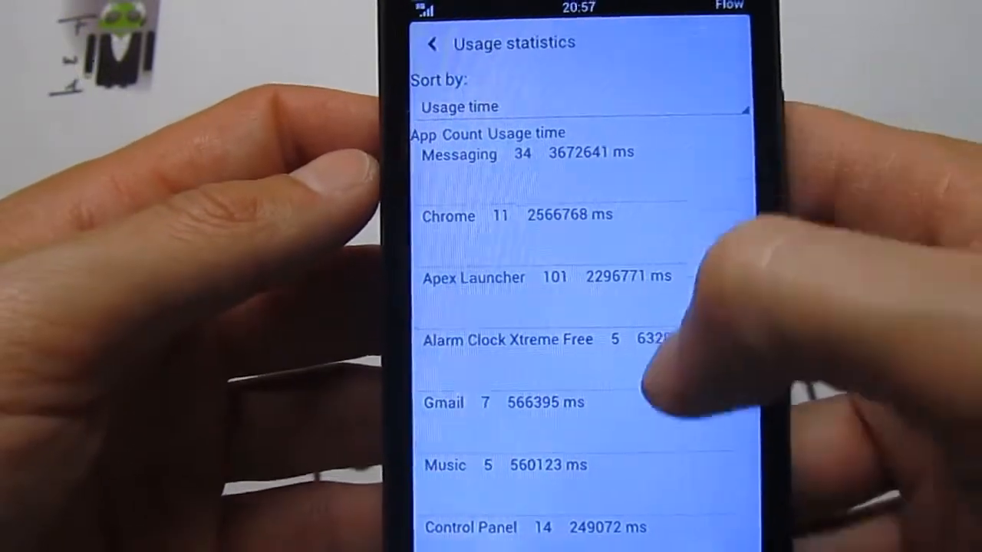
{"action": "left_click", "coordinate": [433, 43]}
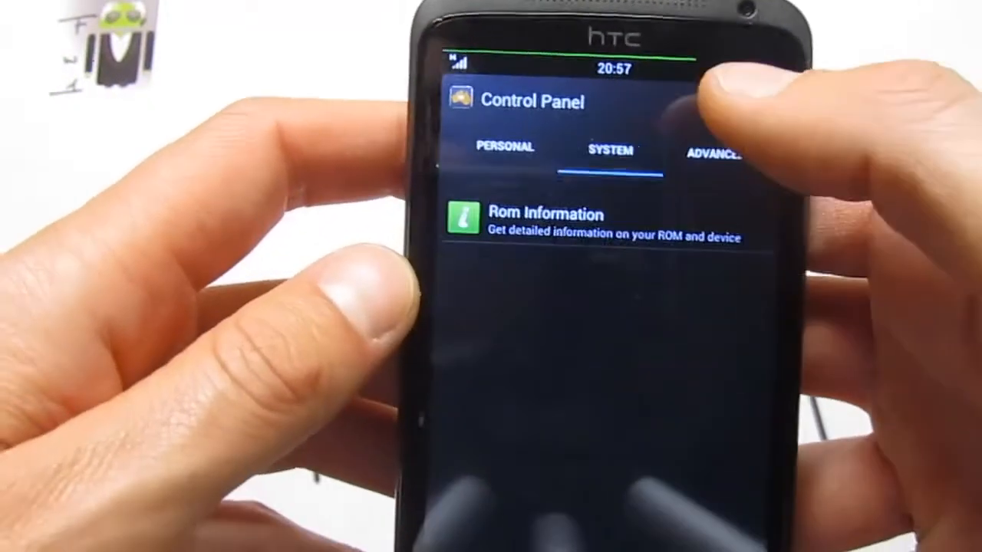
View CPU settings (ondemand governor, 1.20 GHz max, 100 MHz min), then go home to the app drawer
{"action": "left_click", "coordinate": [545, 222]}
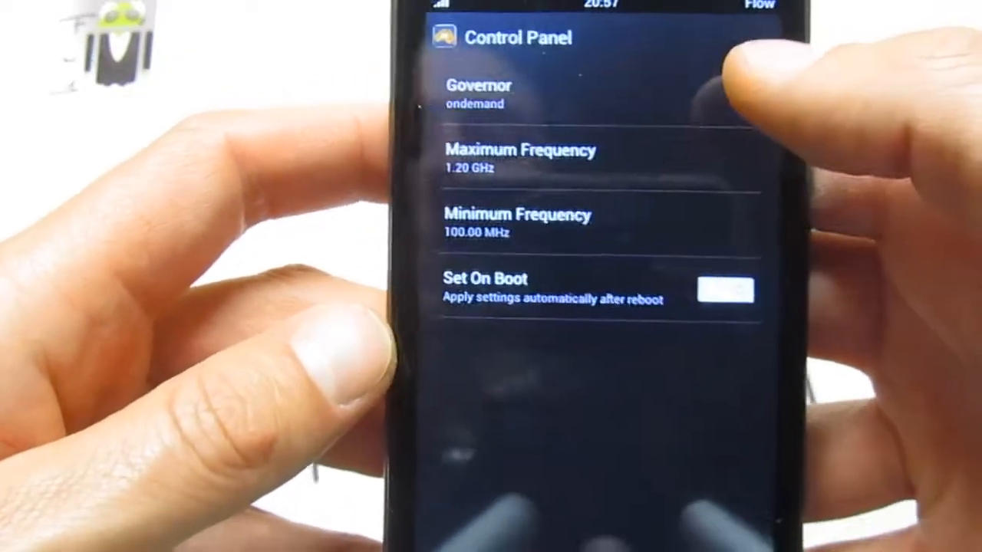
{"action": "left_click", "coordinate": [479, 94]}
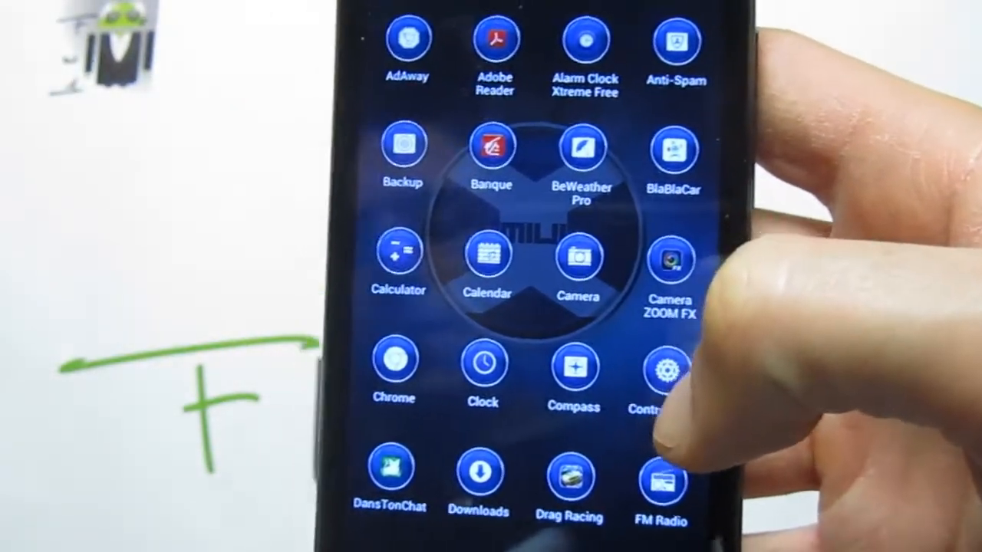
Scroll the app drawer list to its end, then return to the home screen
{"action": "scroll", "scroll_direction": "down", "scroll_amount": 3}
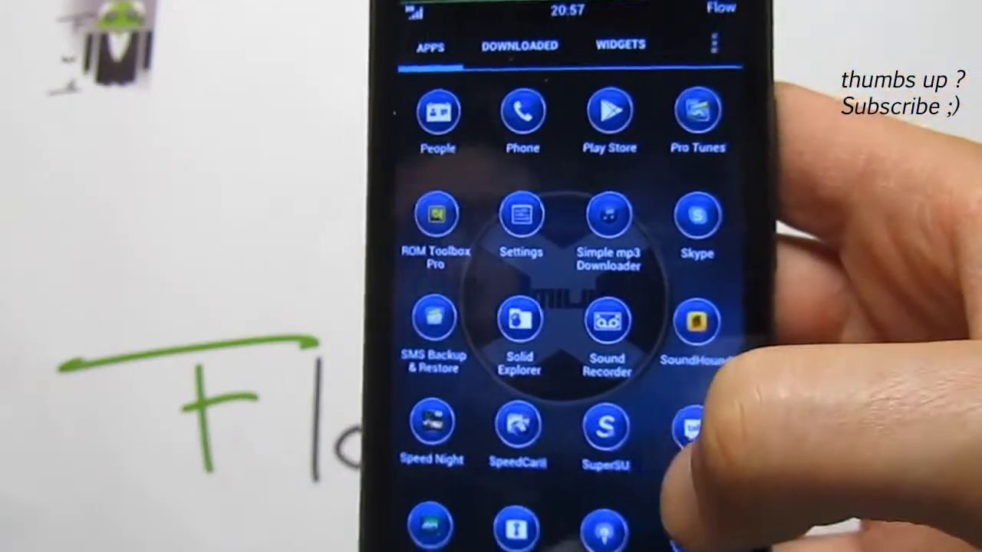
{"action": "scroll", "scroll_direction": "down", "scroll_amount": 3}
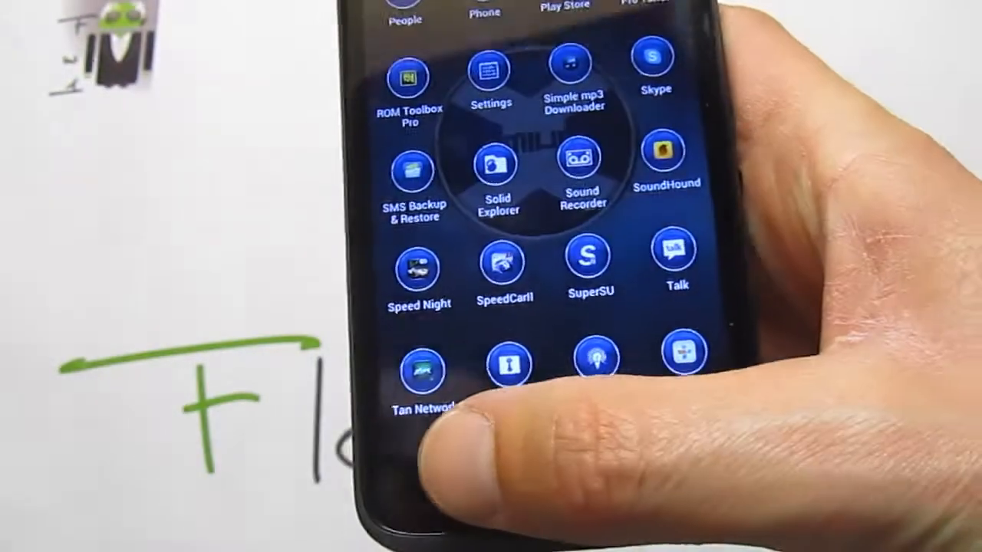
{"action": "scroll", "scroll_direction": "down", "scroll_amount": 3}
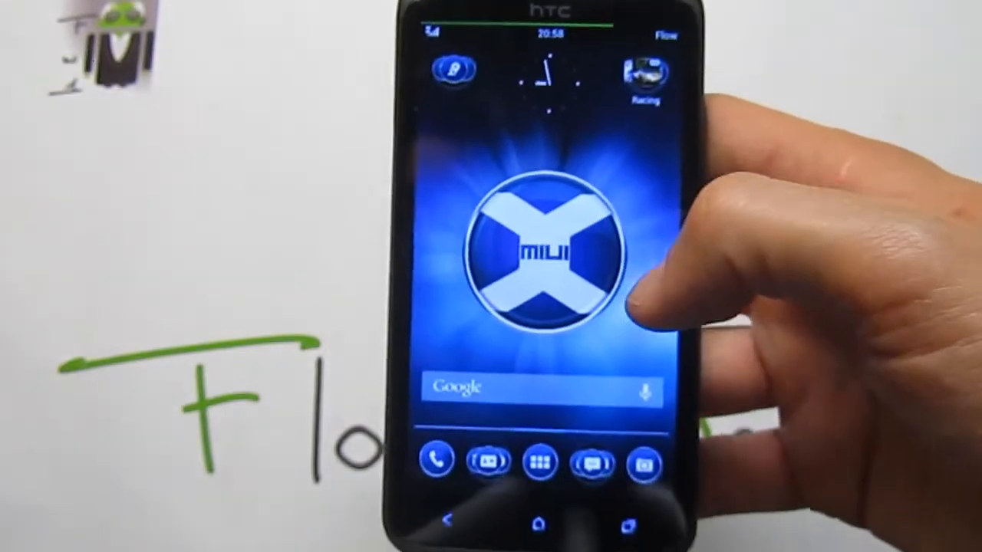
Reopen the app drawer and scroll back to the top, AdAway through Downloads
{"action": "left_click", "coordinate": [538, 460]}
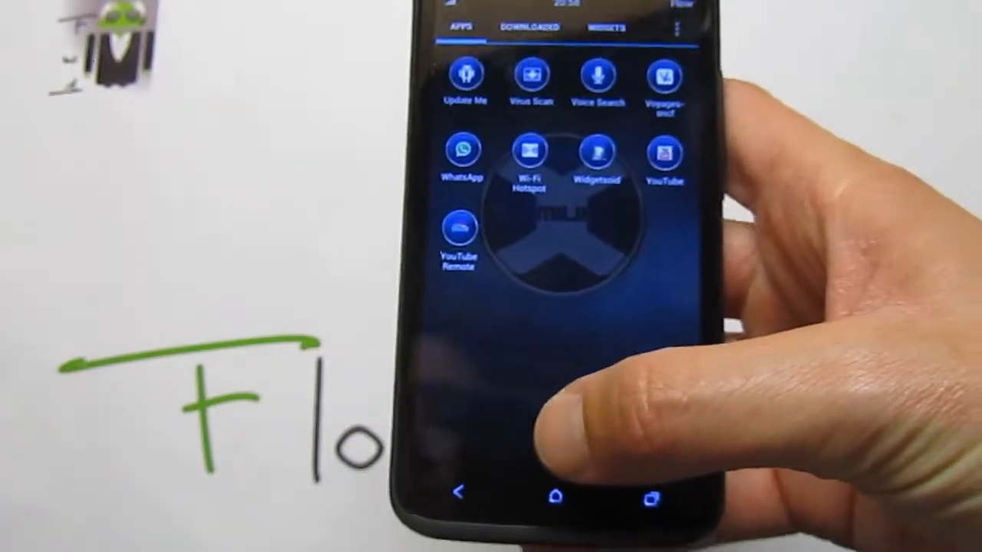
{"action": "scroll", "scroll_direction": "down", "scroll_amount": 3}
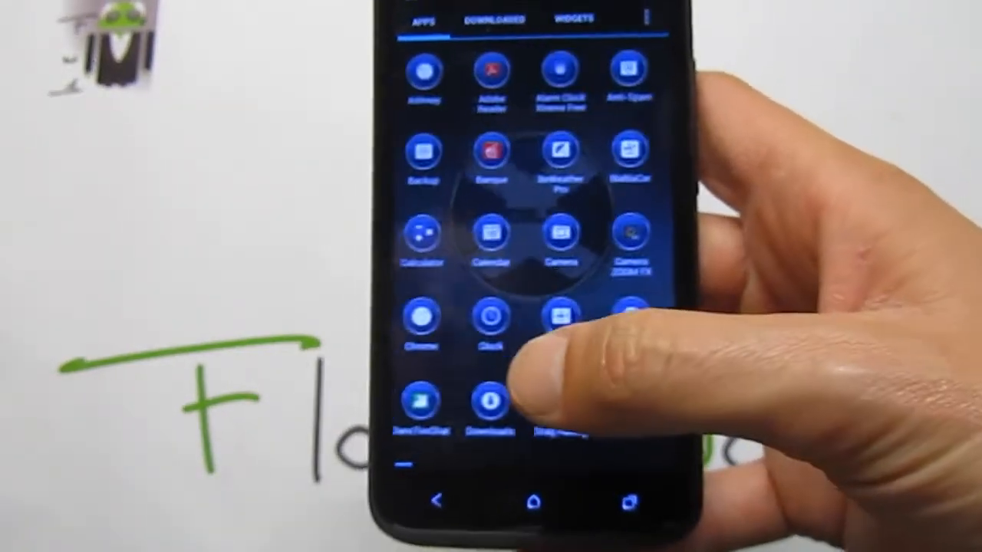